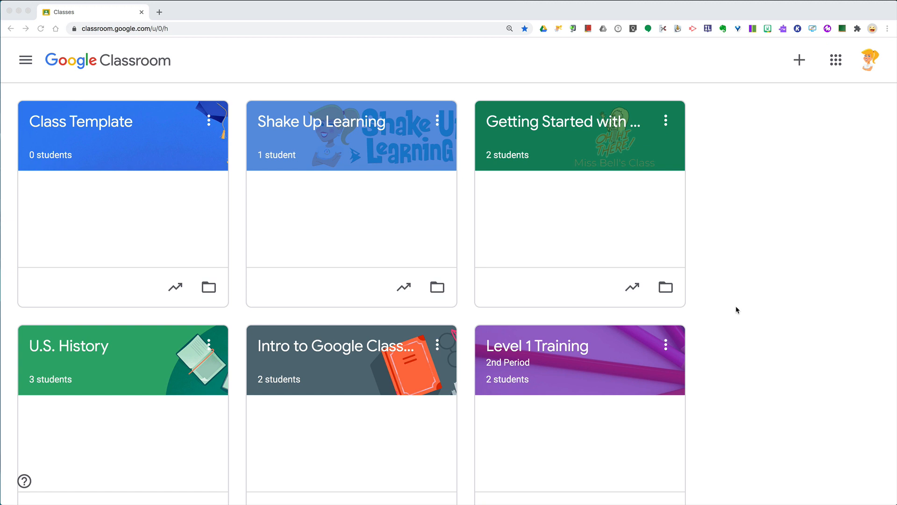
mouse_move(40, 77)
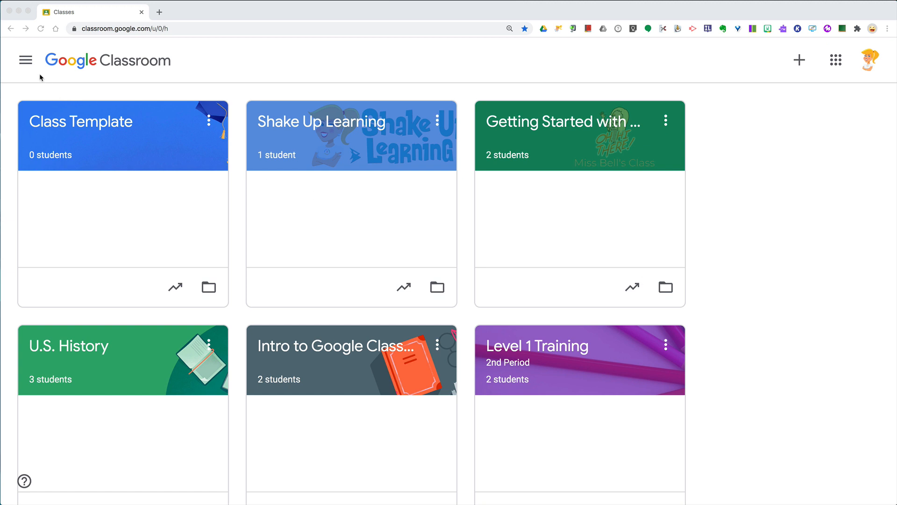
mouse_move(25, 59)
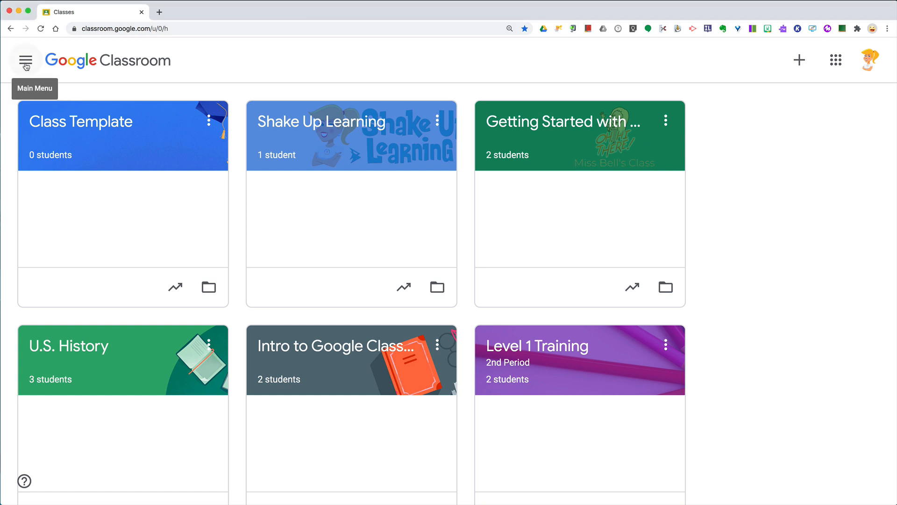
Reach the Classroom Settings page from the main menu drawer.
left_click(25, 60)
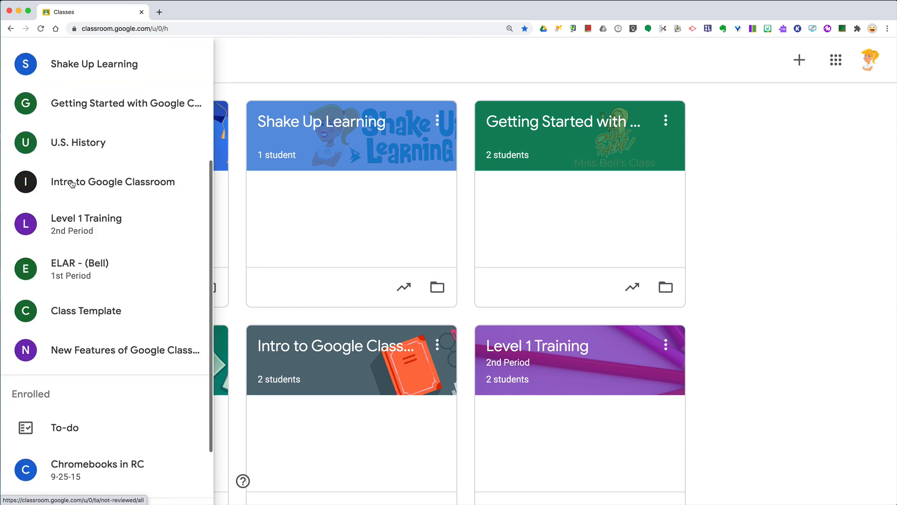
scroll("down", 3)
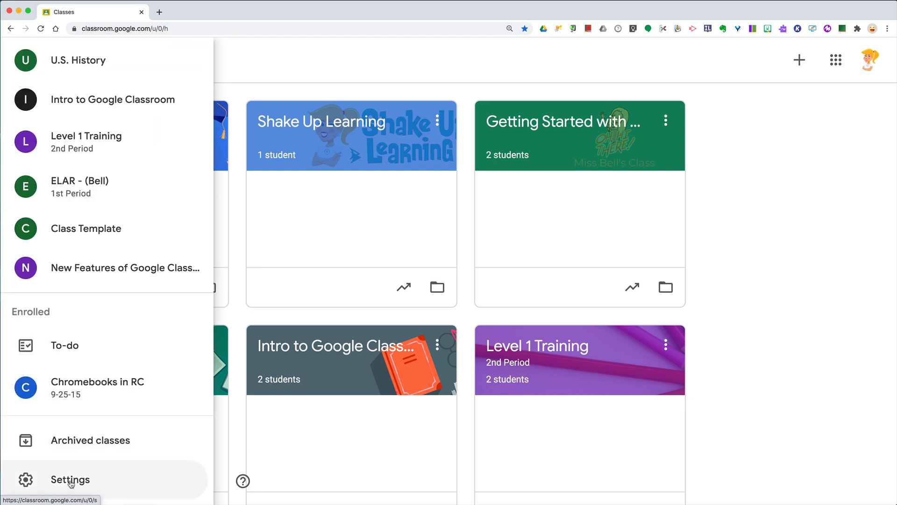
left_click(69, 479)
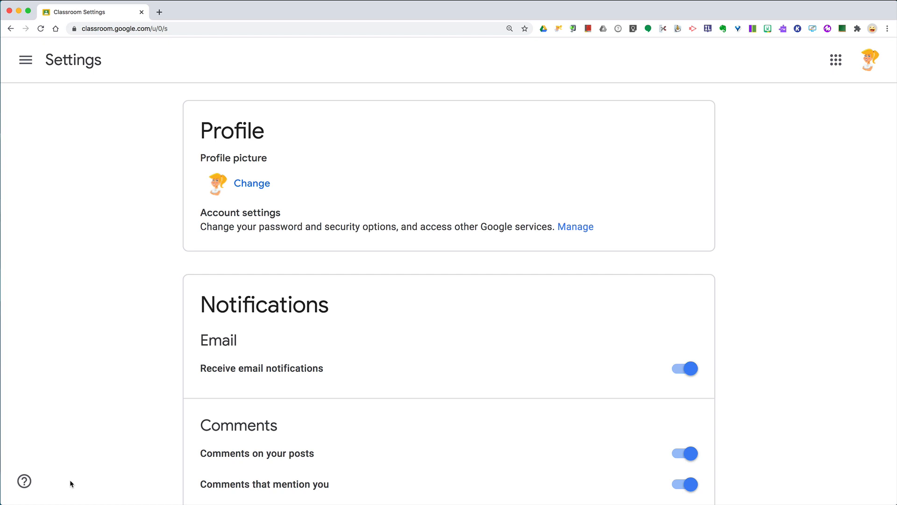
mouse_move(321, 413)
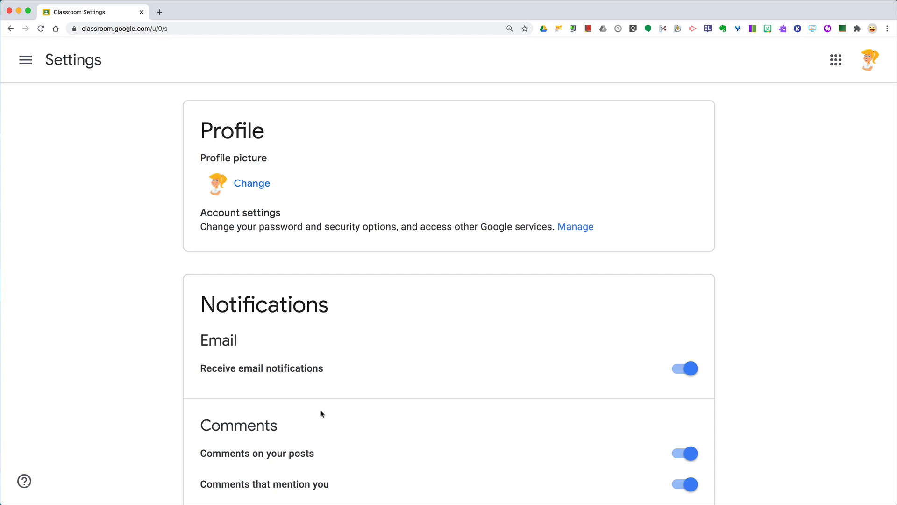
scroll("down", 3)
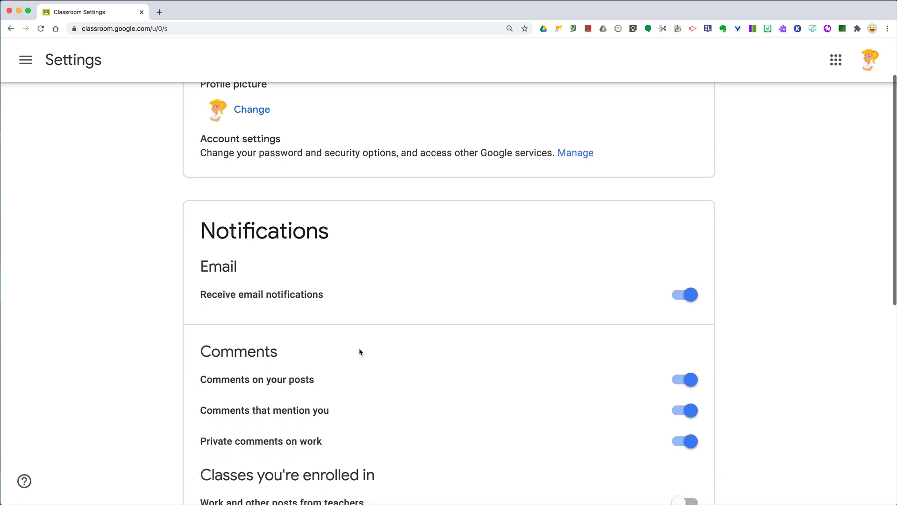
scroll("down", 3)
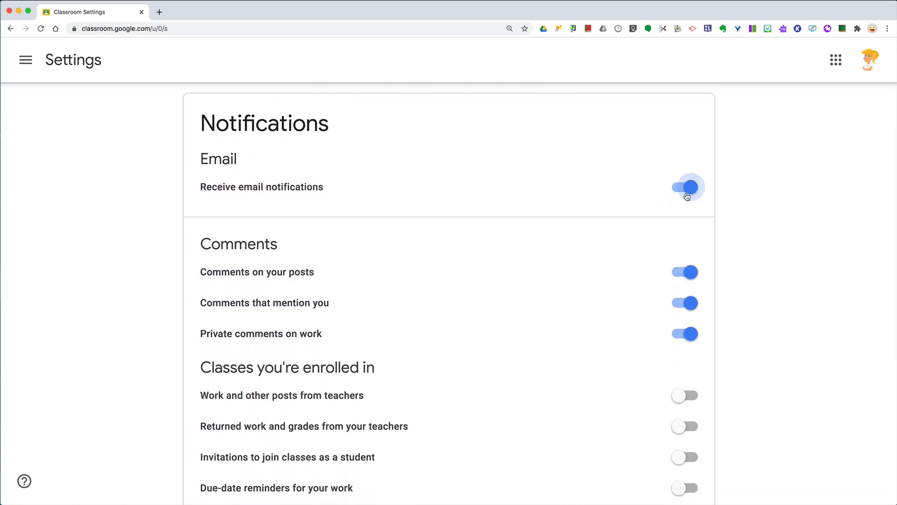
scroll("down", 3)
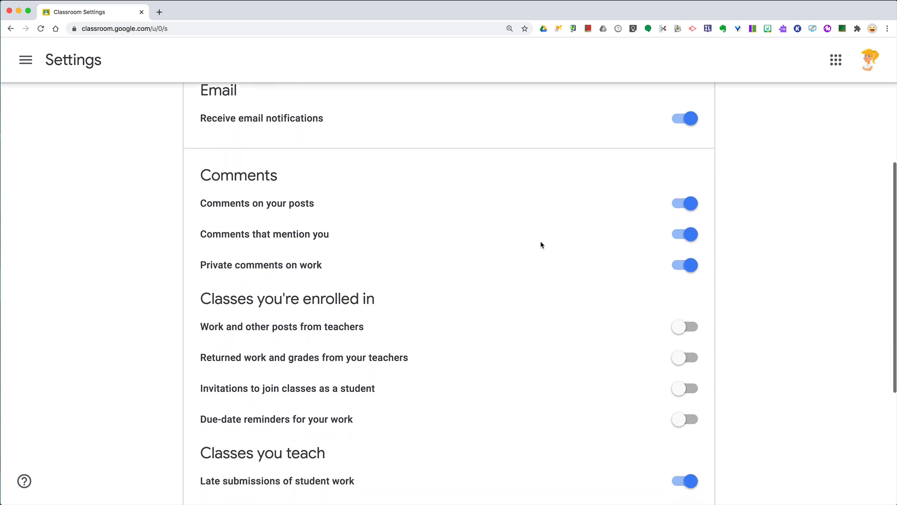
scroll("down", 3)
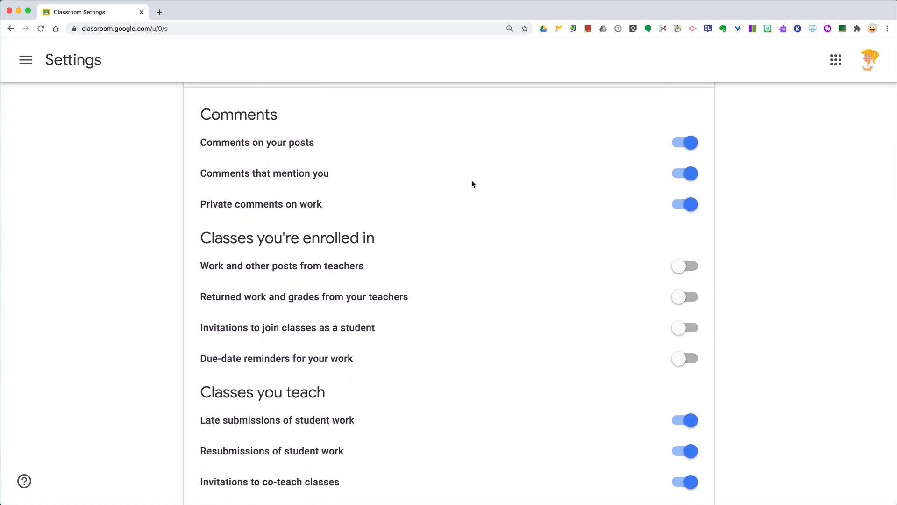
mouse_move(453, 143)
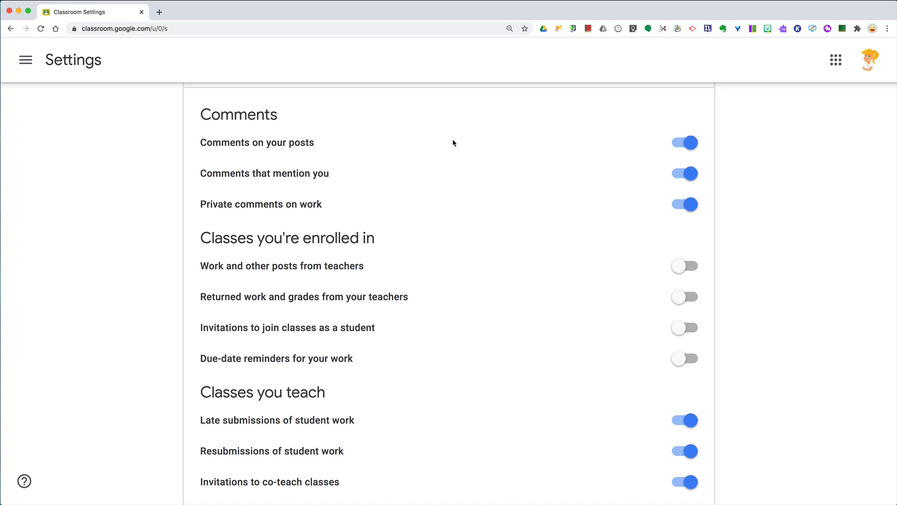
mouse_move(288, 175)
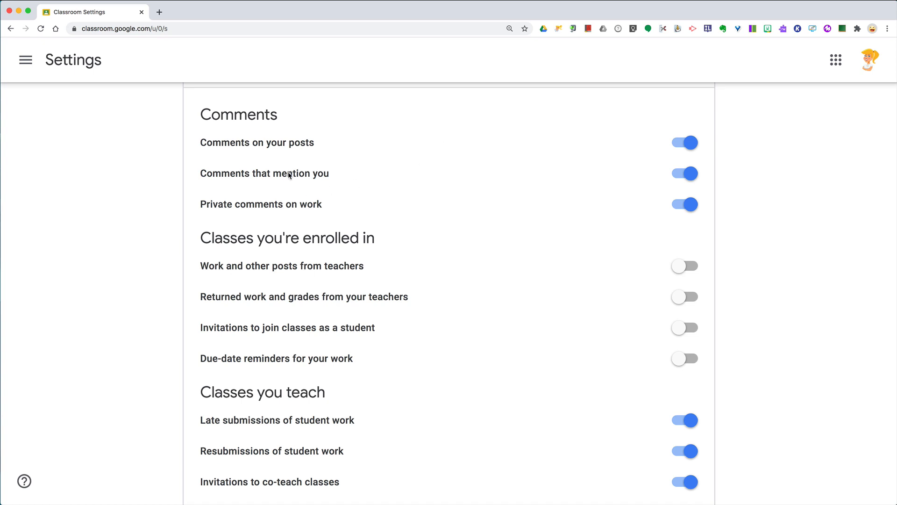
mouse_move(286, 212)
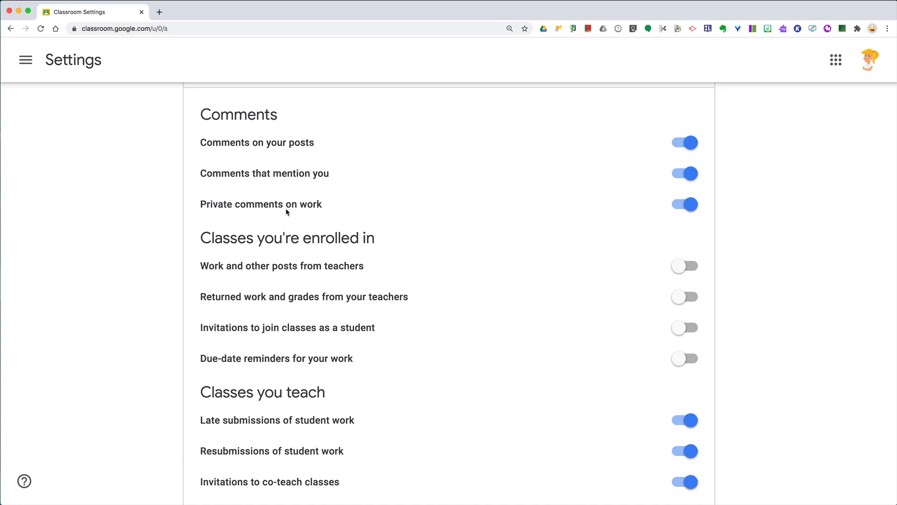
scroll("down", 3)
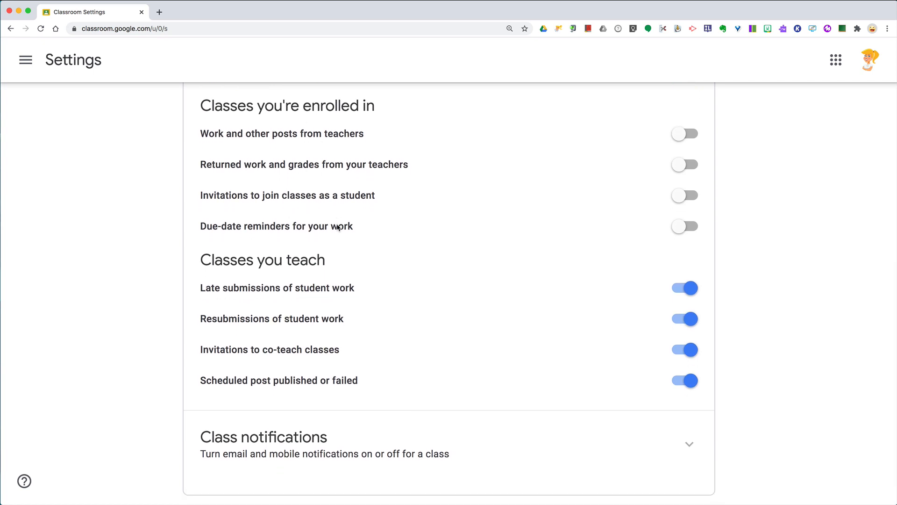
mouse_move(351, 294)
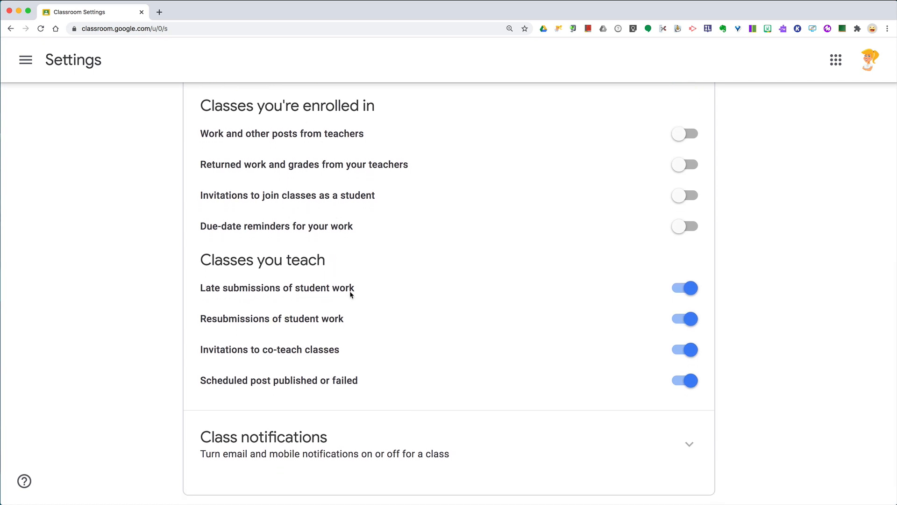
scroll("down", 3)
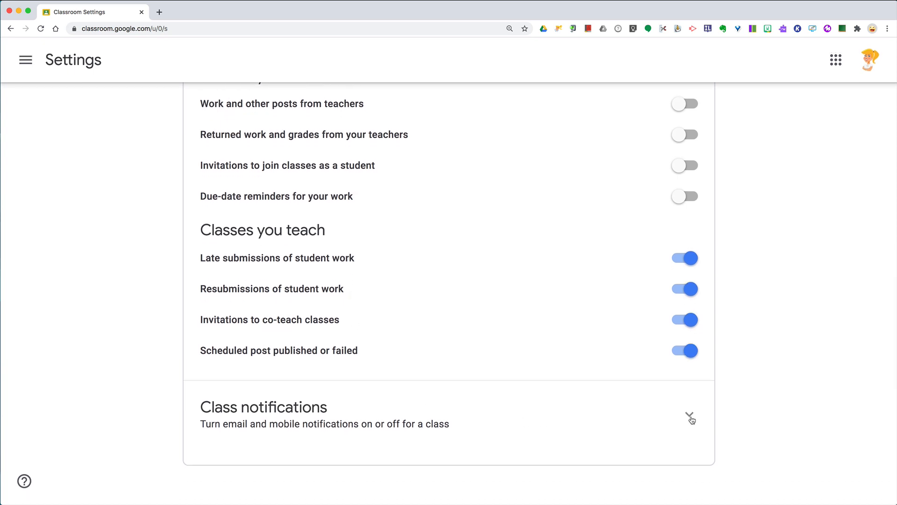
Expand Class notifications to reveal each class's on/off toggle, then return to the page top.
left_click(690, 414)
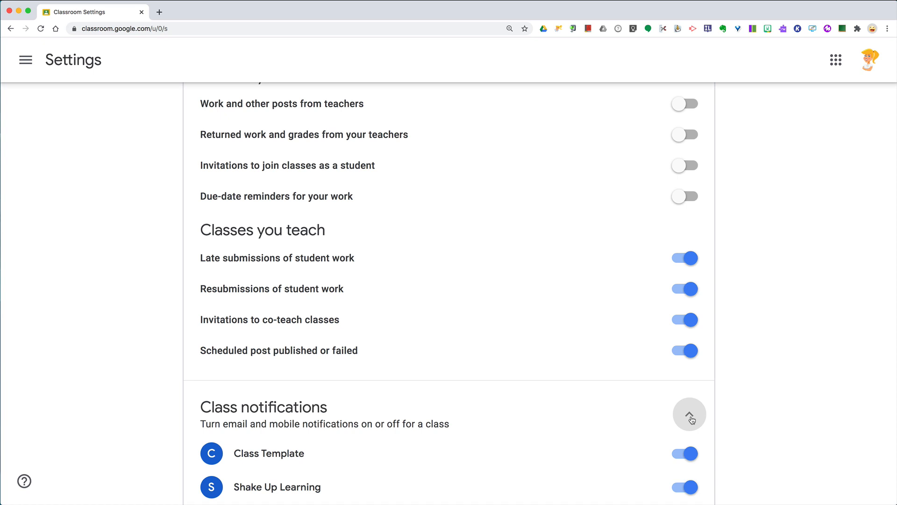
scroll("down", 3)
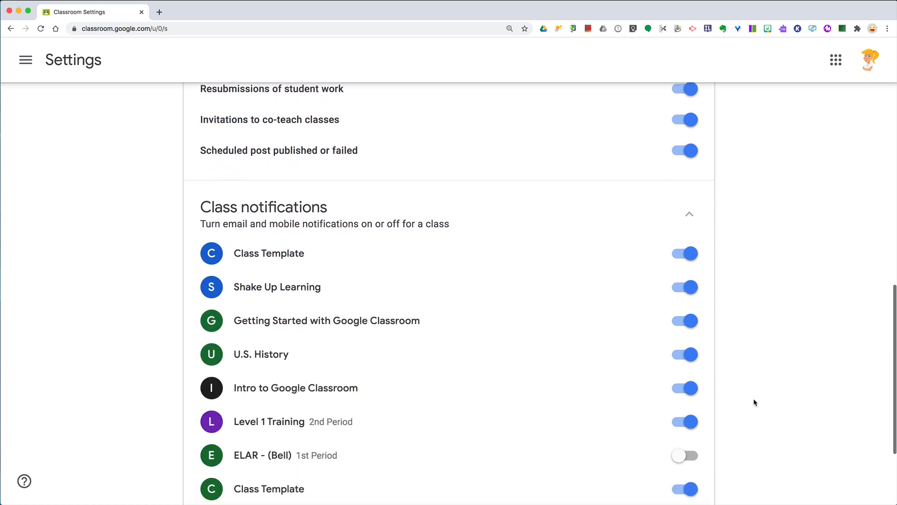
scroll("down", 3)
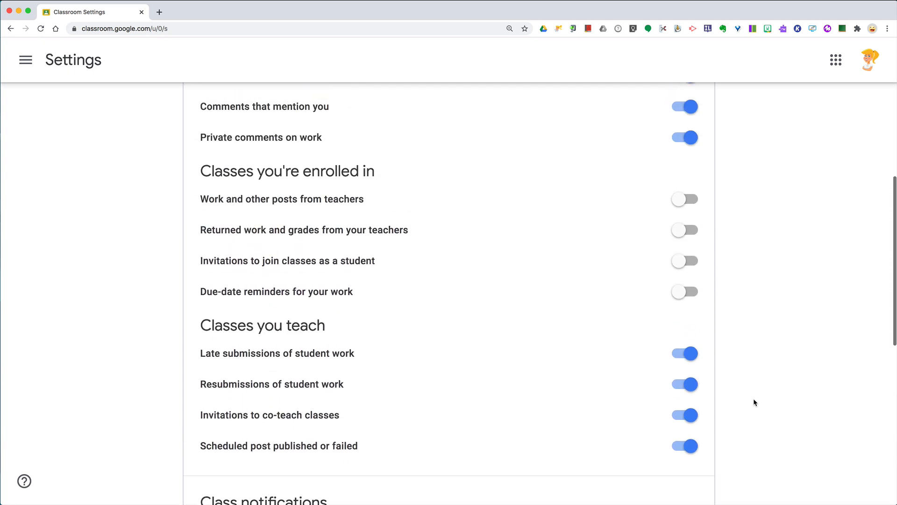
scroll("up", 3)
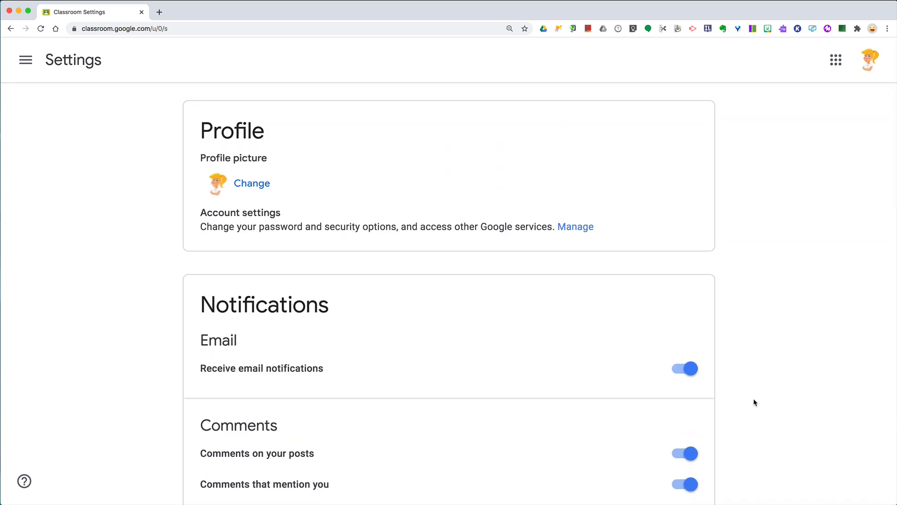